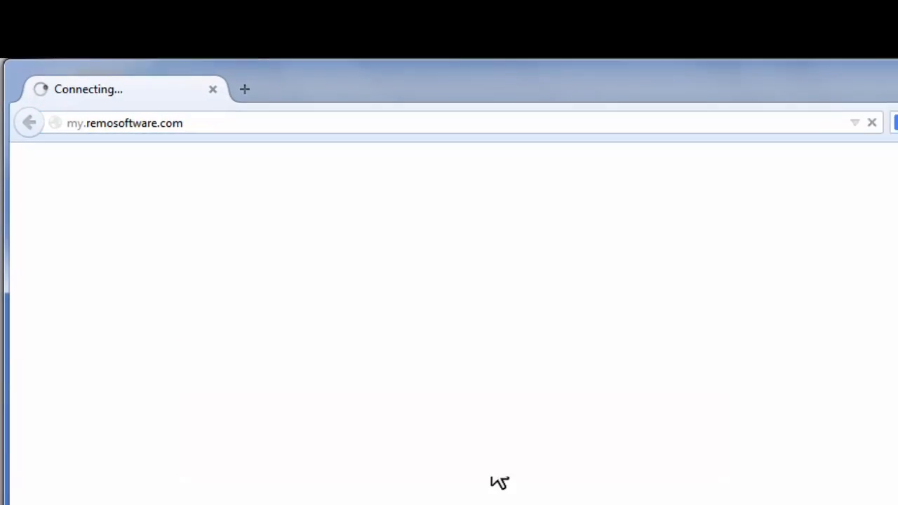
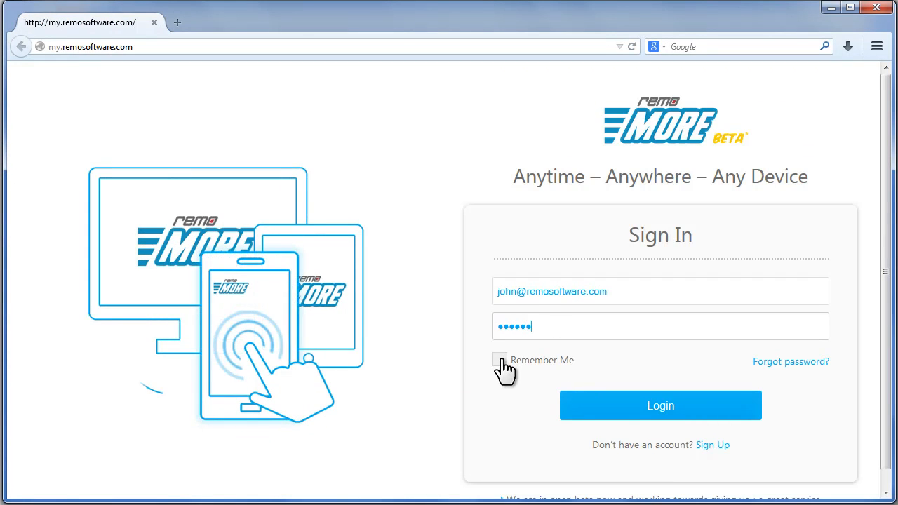
Step: Sign in with the john@ email and go to My Settings from the Dashboard dropdown
left_click(661, 406)
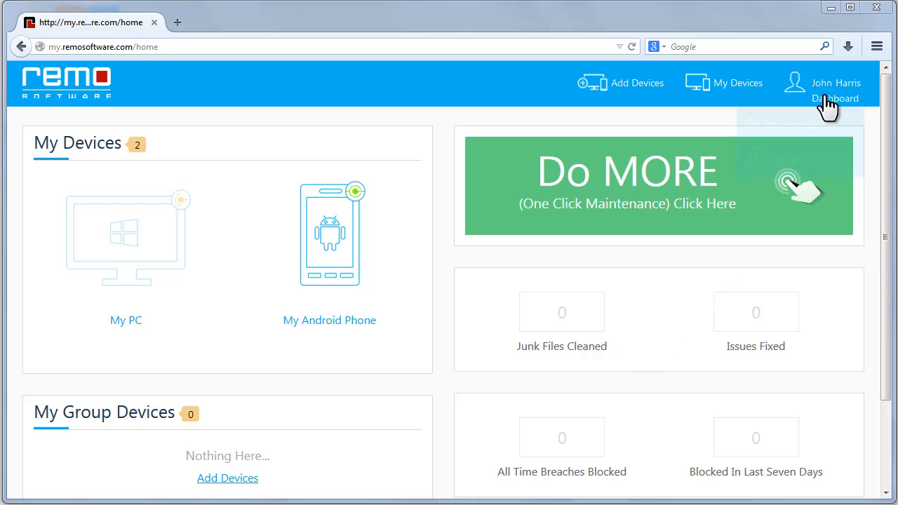
left_click(836, 82)
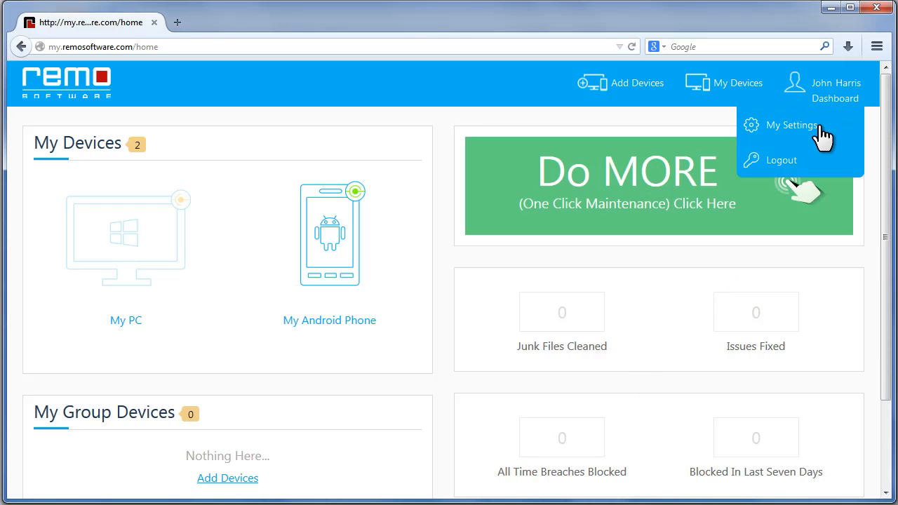
left_click(788, 125)
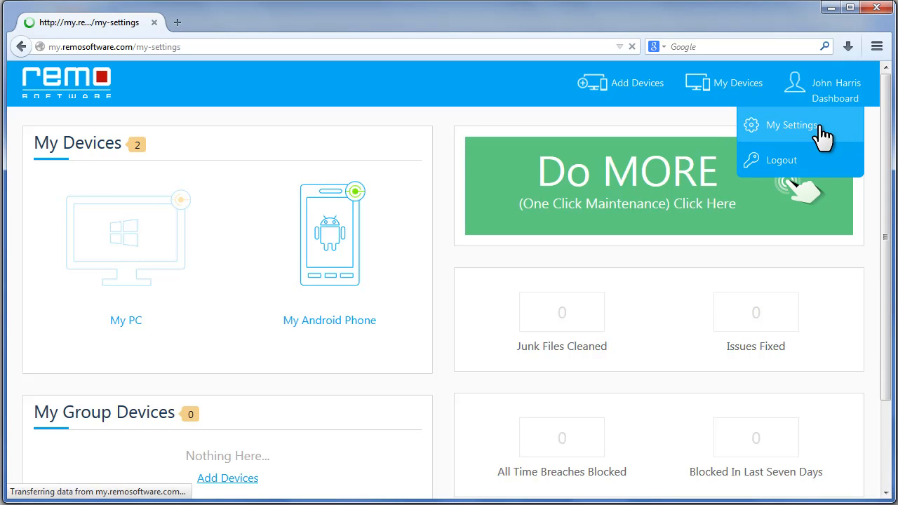
left_click(788, 125)
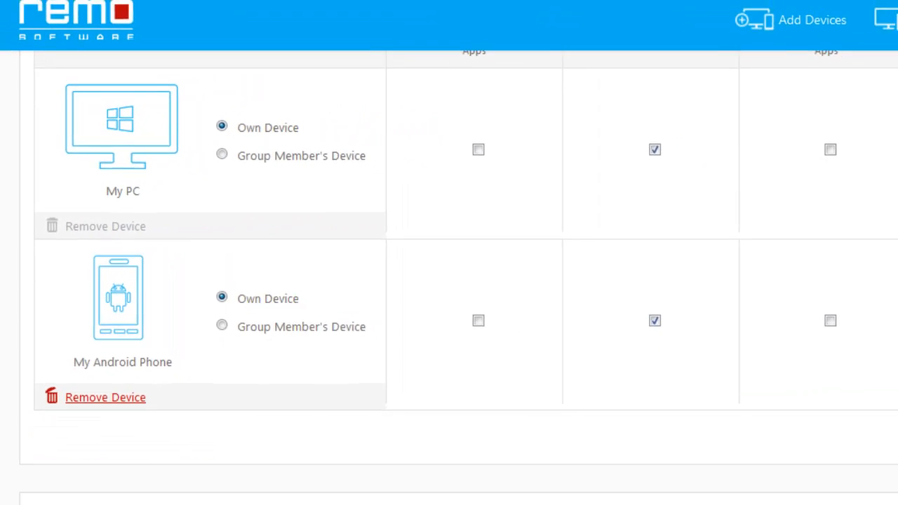
Step: Remove My Android Phone from the account on the My Settings page
left_click(105, 397)
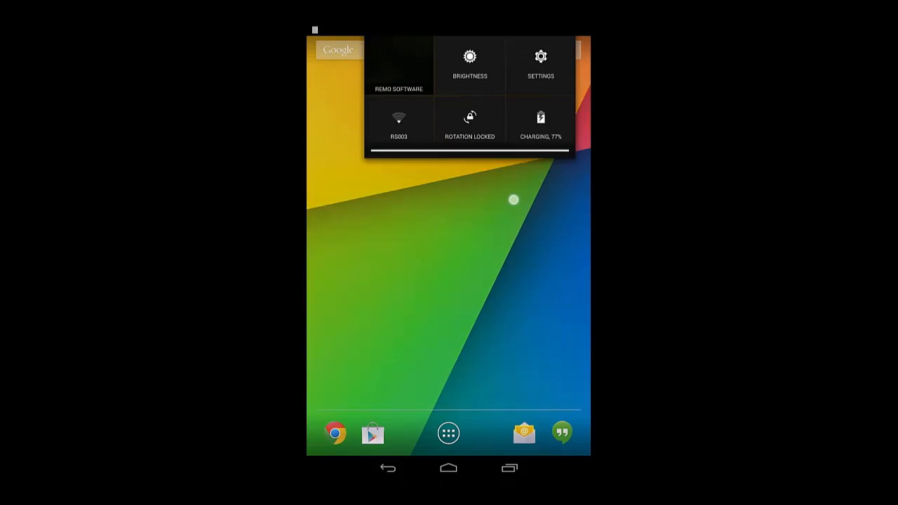
Step: Deactivate Remo MORE under Security > Device administrators, then return to the home screen
left_click(540, 56)
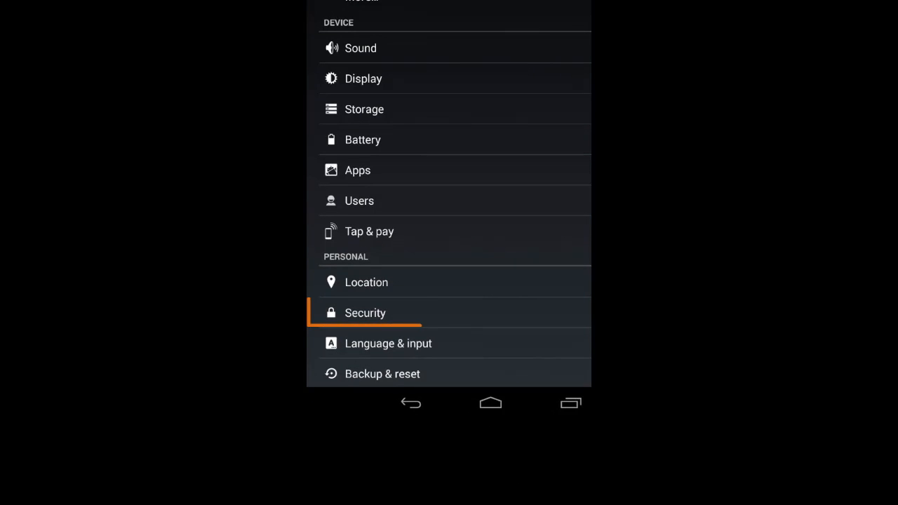
left_click(365, 313)
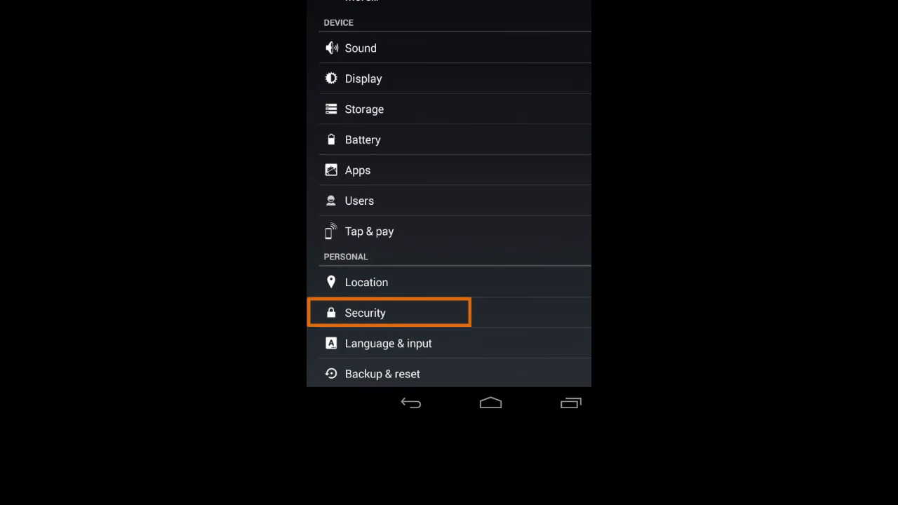
left_click(390, 312)
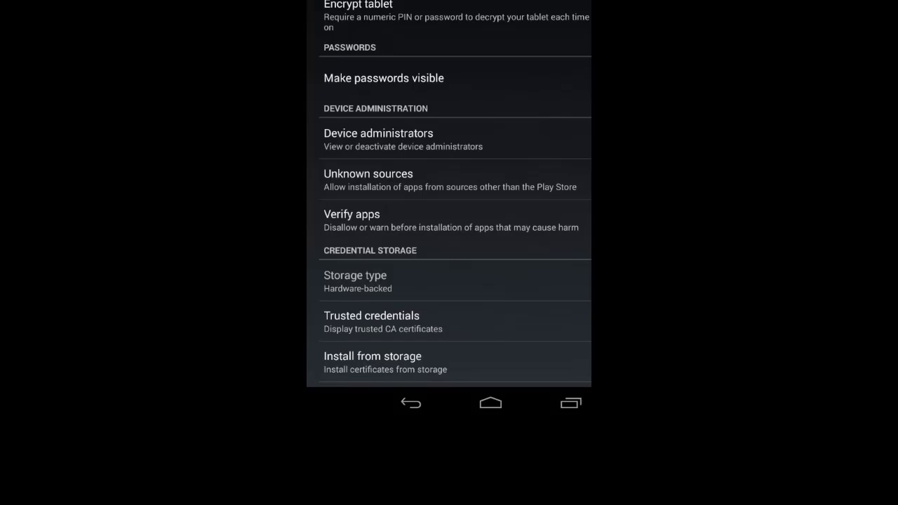
left_click(378, 139)
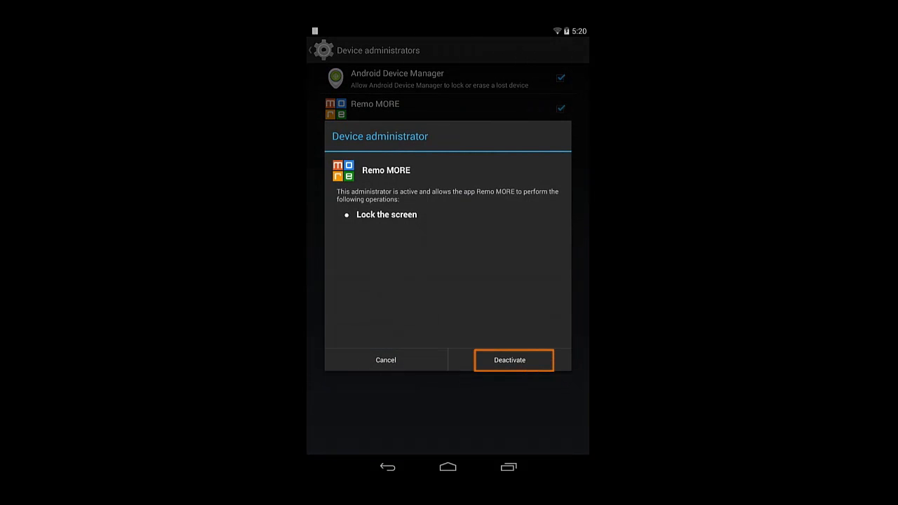
left_click(513, 360)
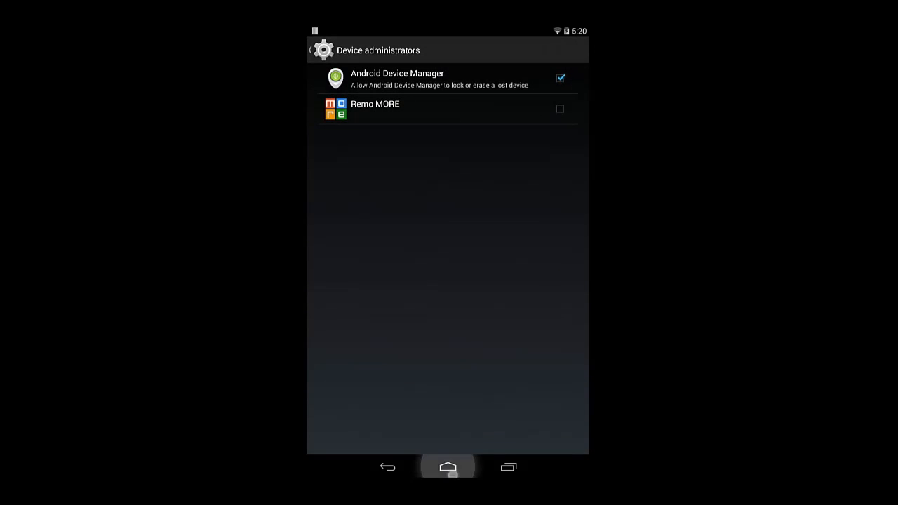
left_click(447, 467)
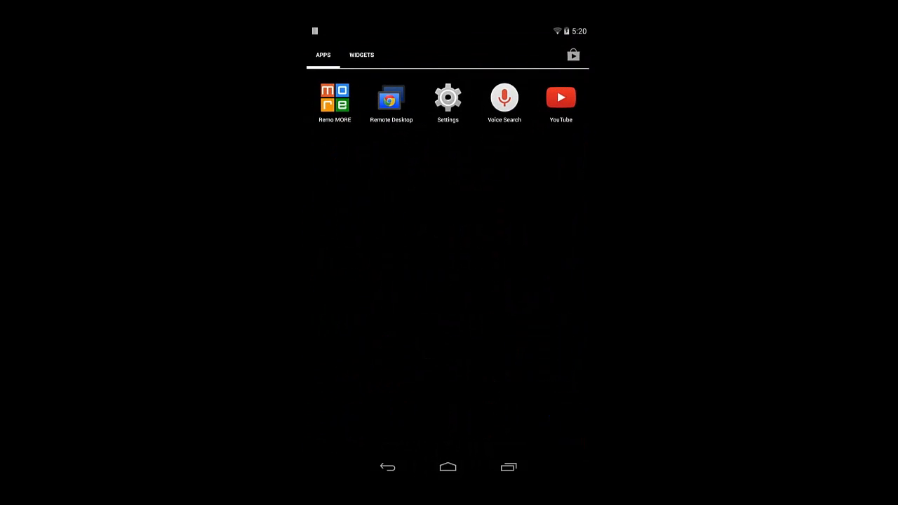
Step: Drag Remo MORE from the app drawer to Uninstall and confirm with OK
left_click_drag(335, 97, 335, 97)
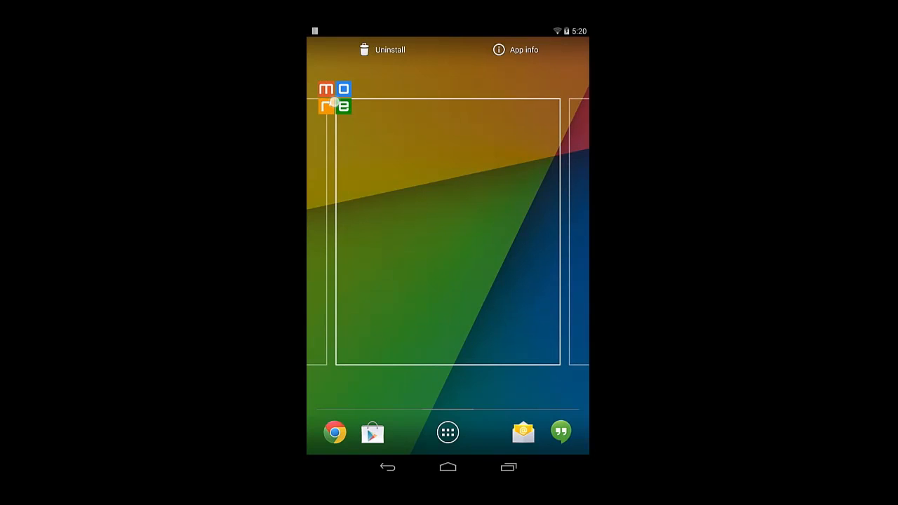
left_click(363, 49)
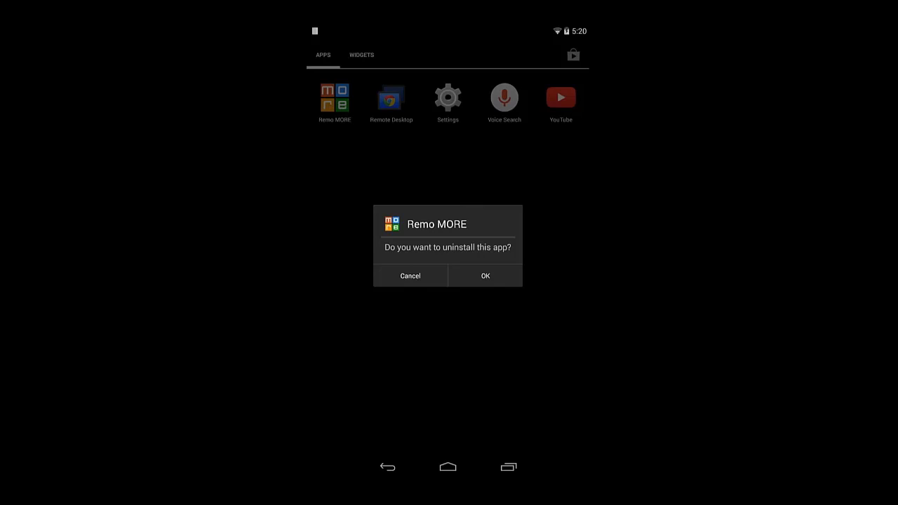
left_click(485, 275)
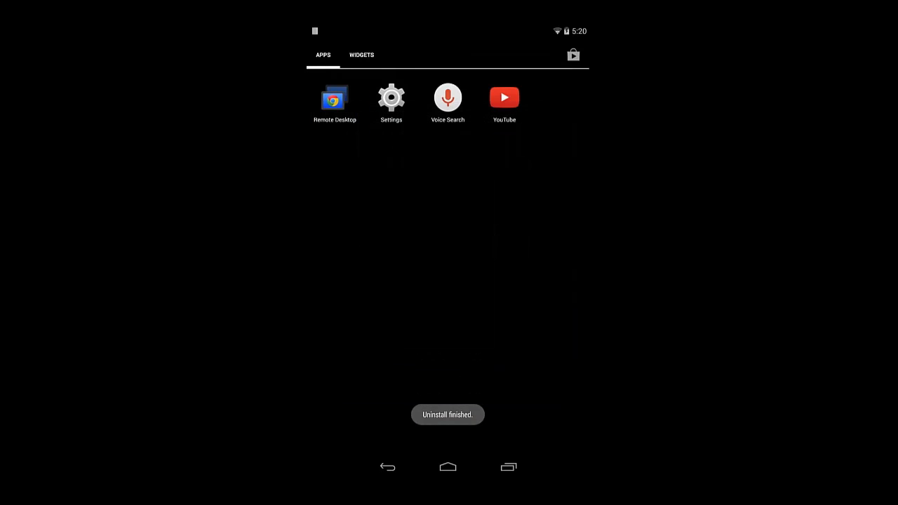